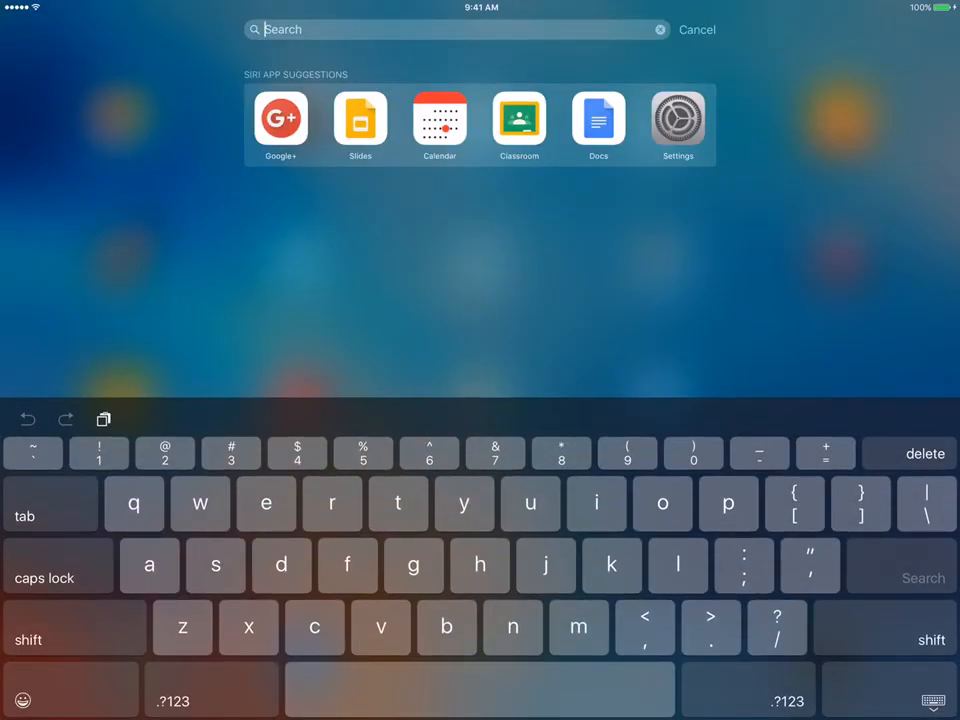
Step: Search Spotlight for 'plu' and launch the Google+ app from the results
text(plu)
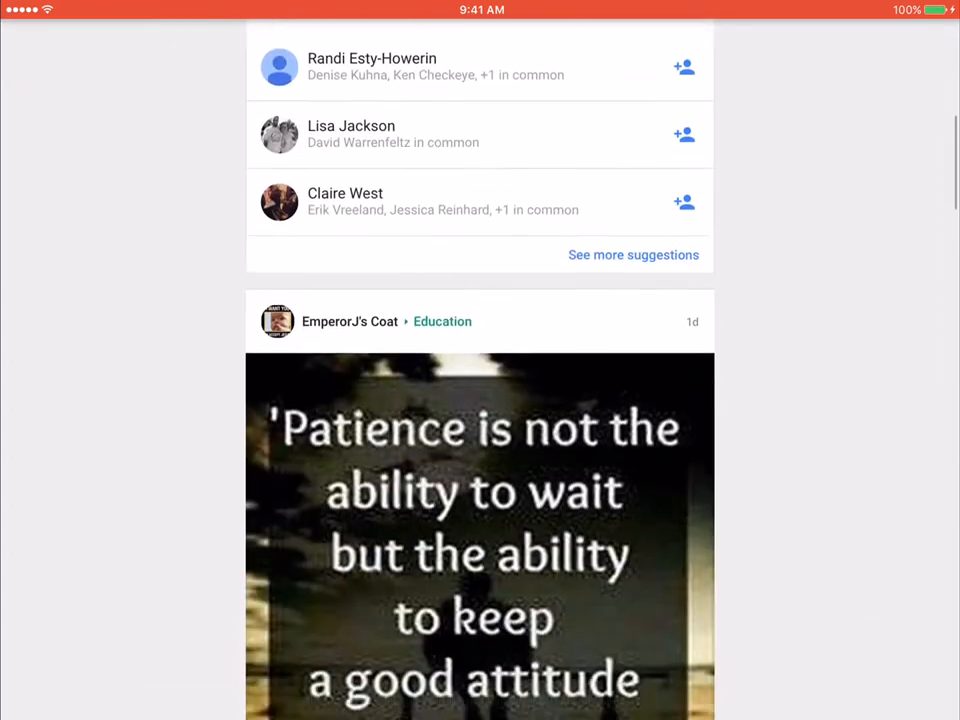
scroll(down, 3)
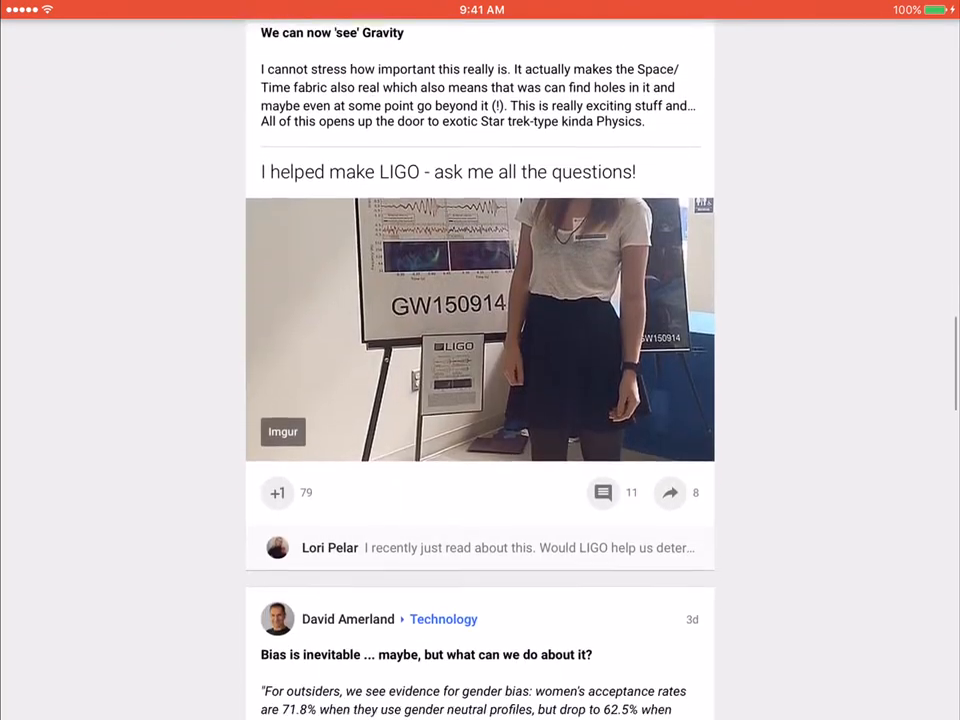
scroll(down, 3)
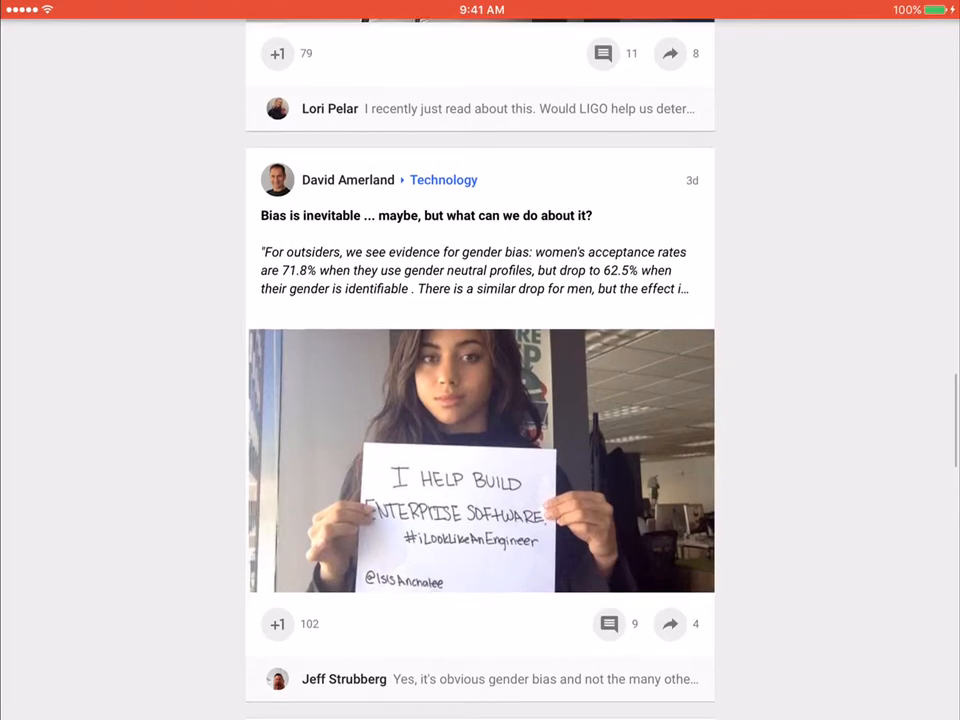
scroll(down, 3)
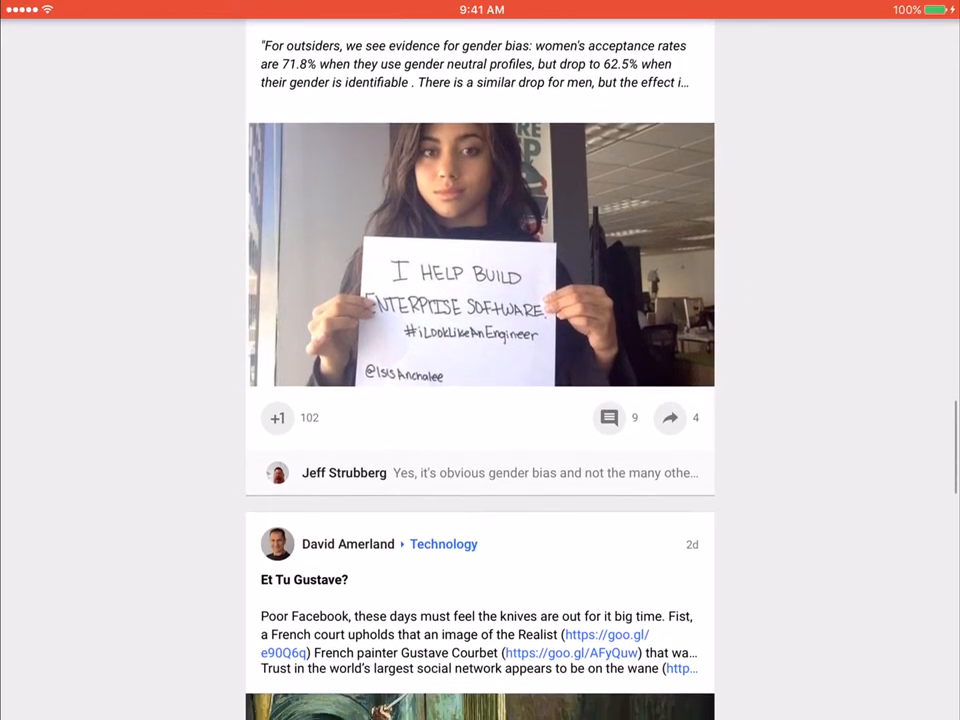
scroll(down, 3)
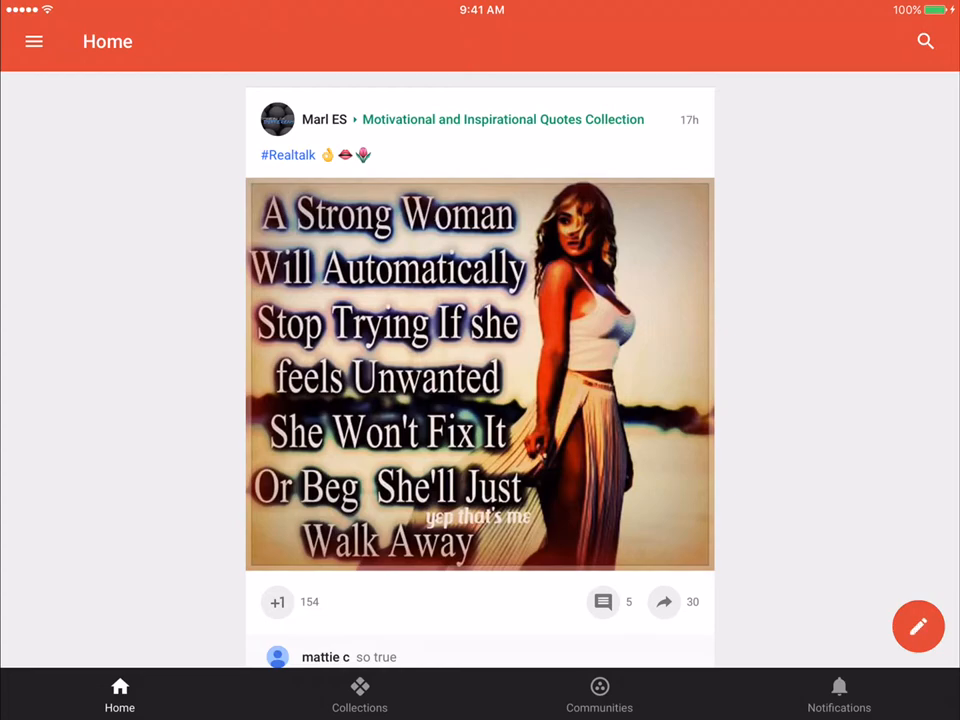
Step: Start a new post reading 'Working on tutorials on this snowy Monday.'
click(916, 626)
text(Working on)
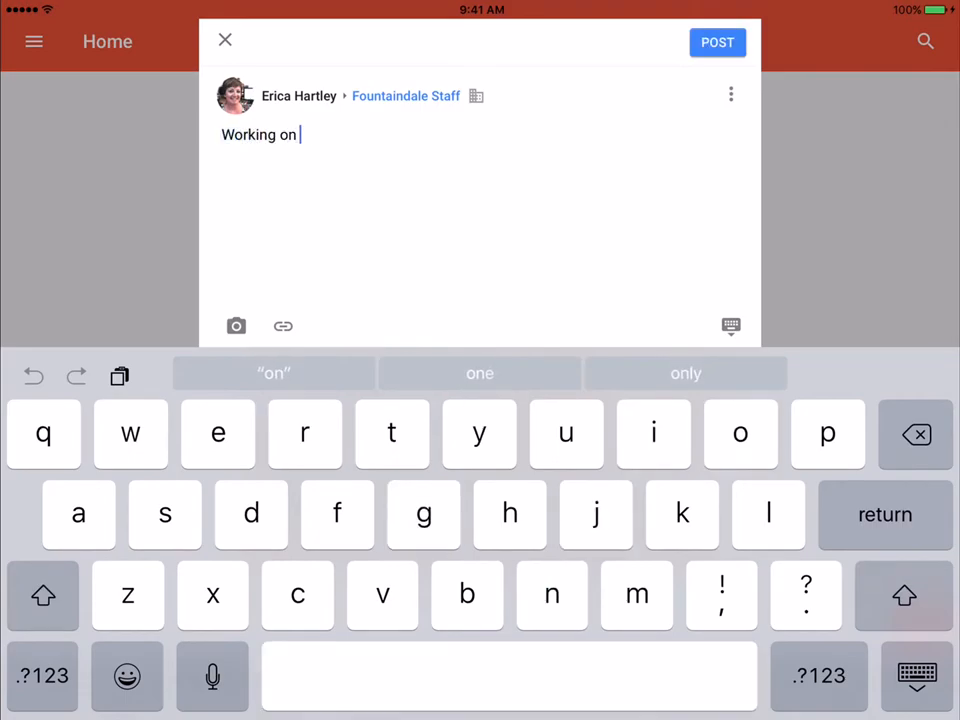
text(tutorials on)
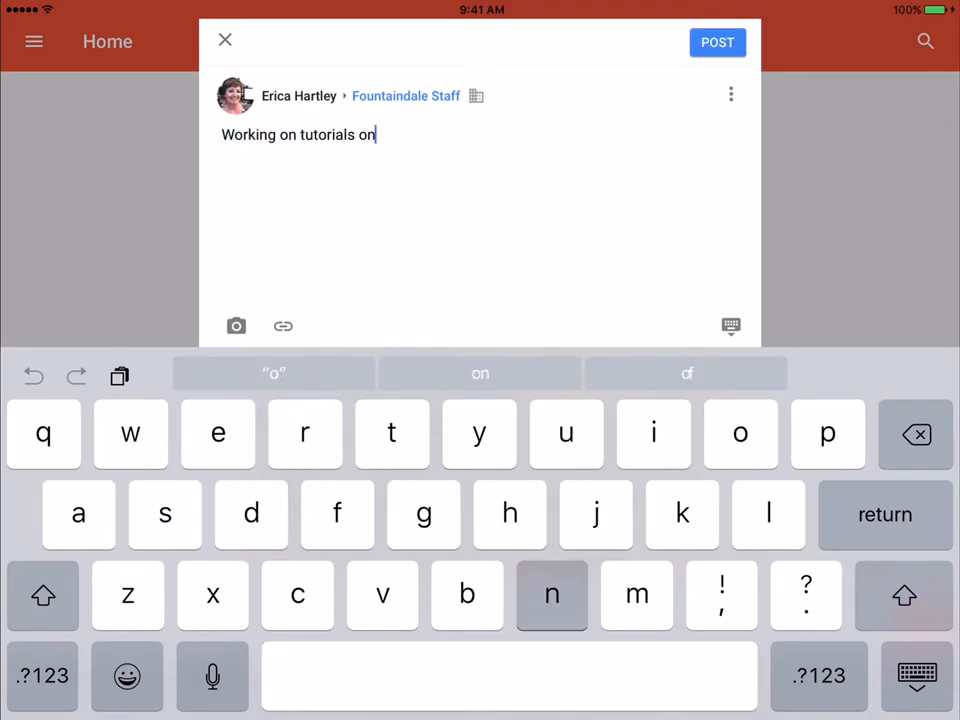
text(this snowy Monday.)
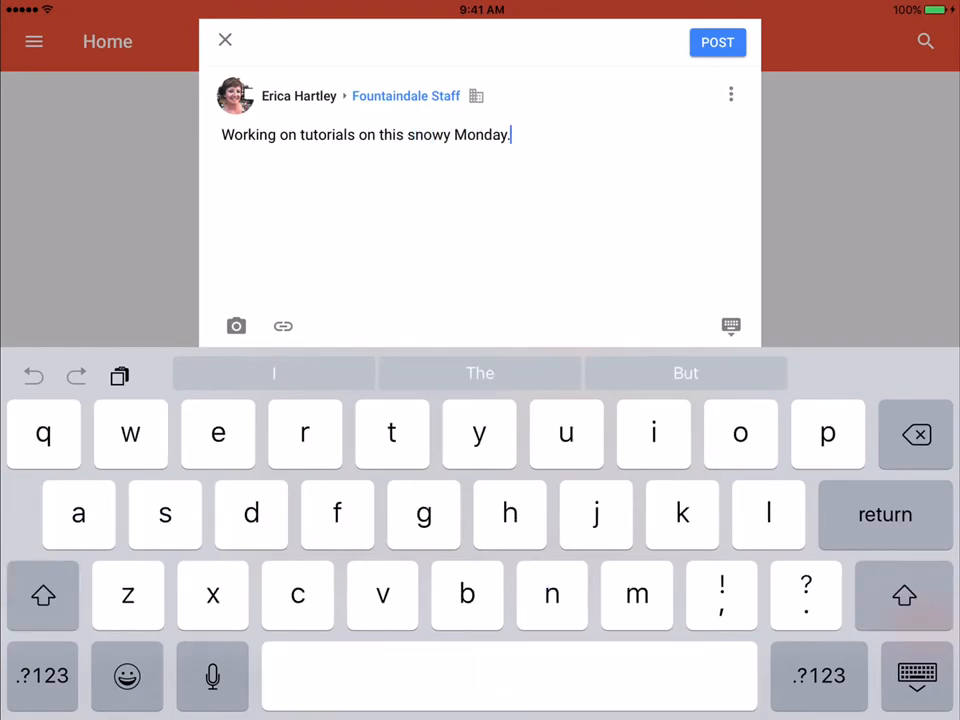
Step: Set the audience to the wcps.k12.md.us domain, review the options, and publish the post
click(236, 326)
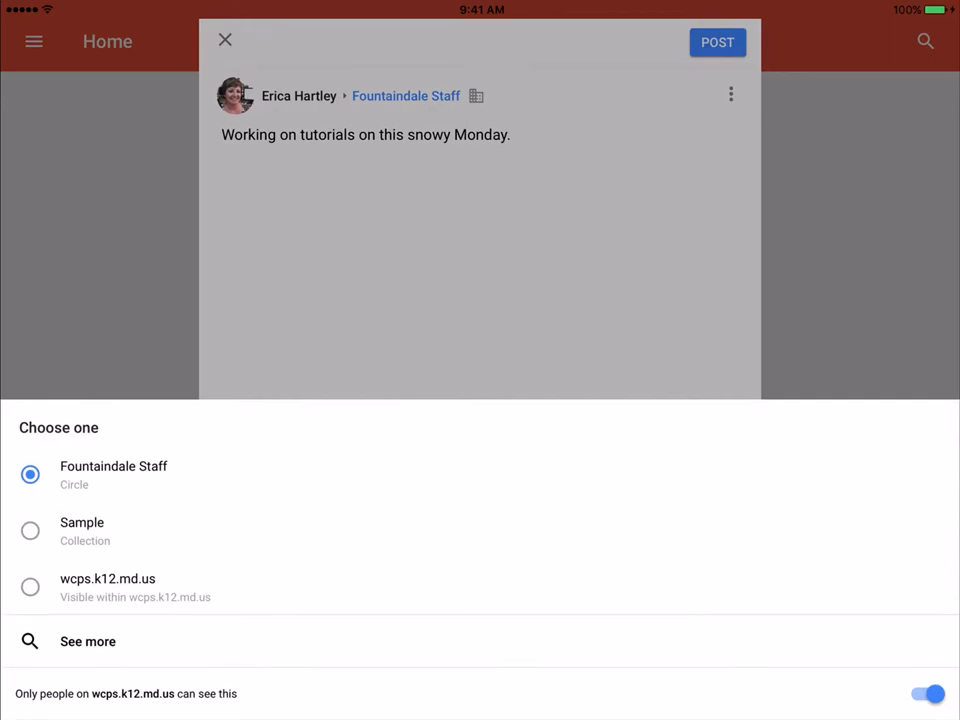
click(108, 586)
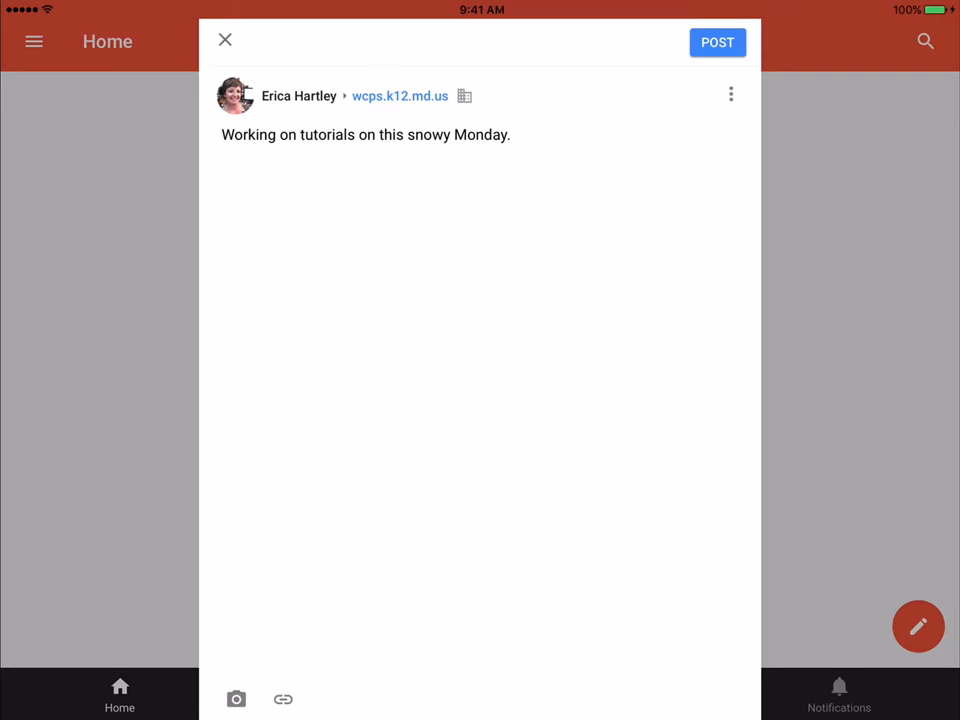
click(730, 94)
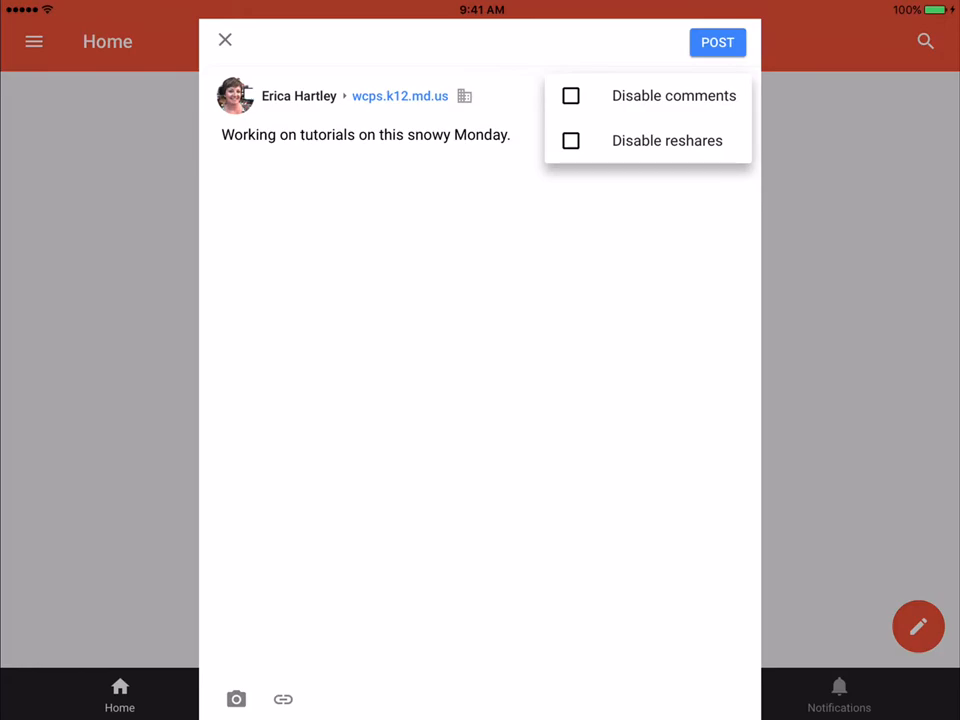
click(730, 94)
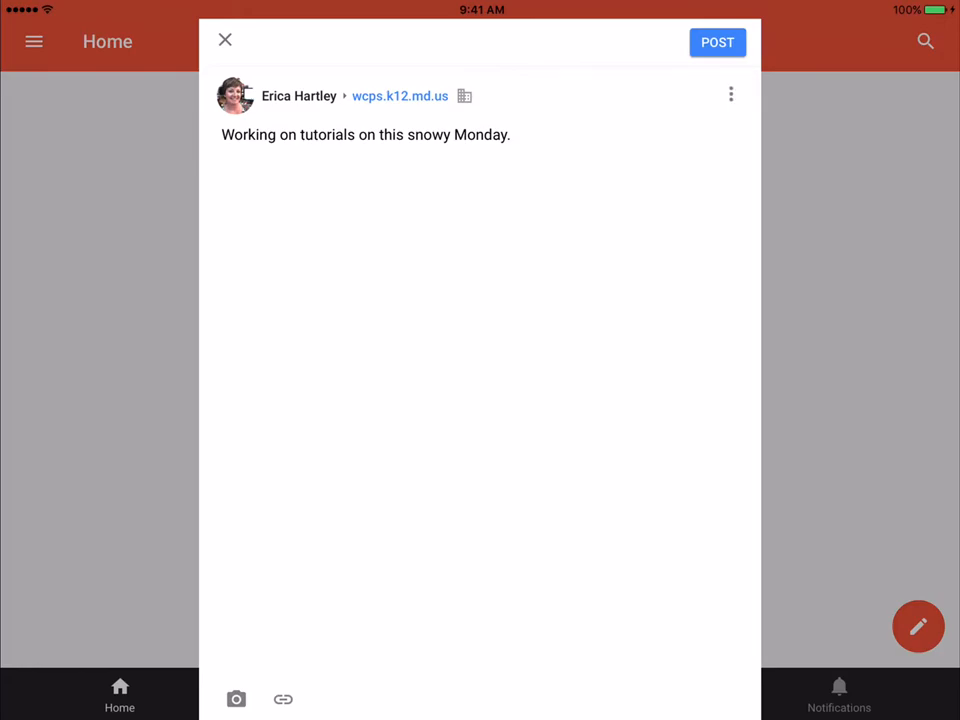
click(716, 42)
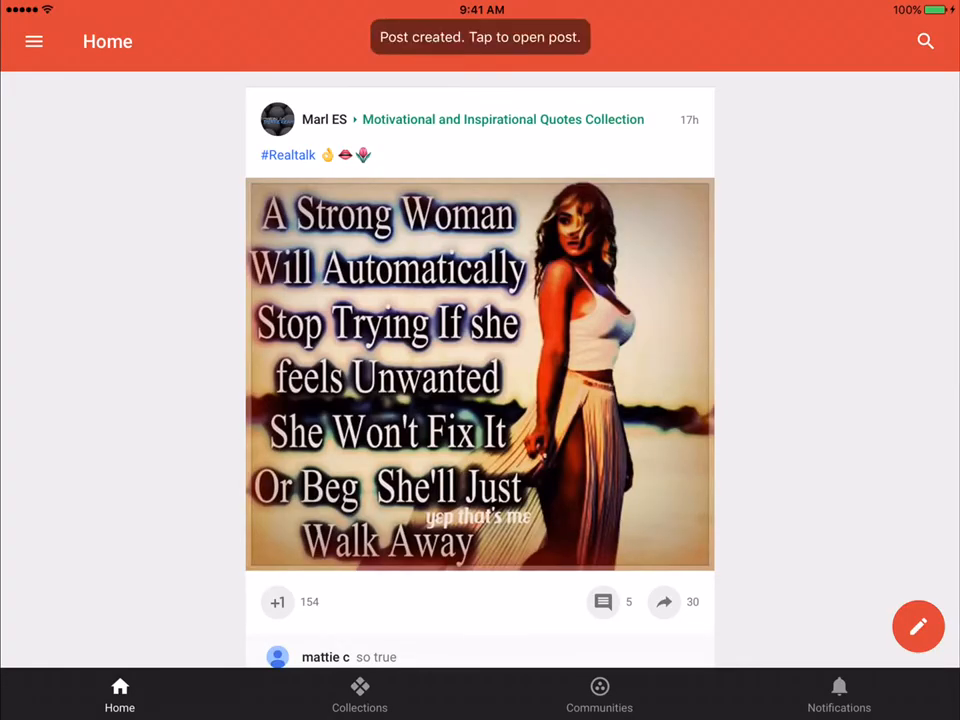
Step: Check the new post at the top of Home, then switch to Collections
scroll(down, 3)
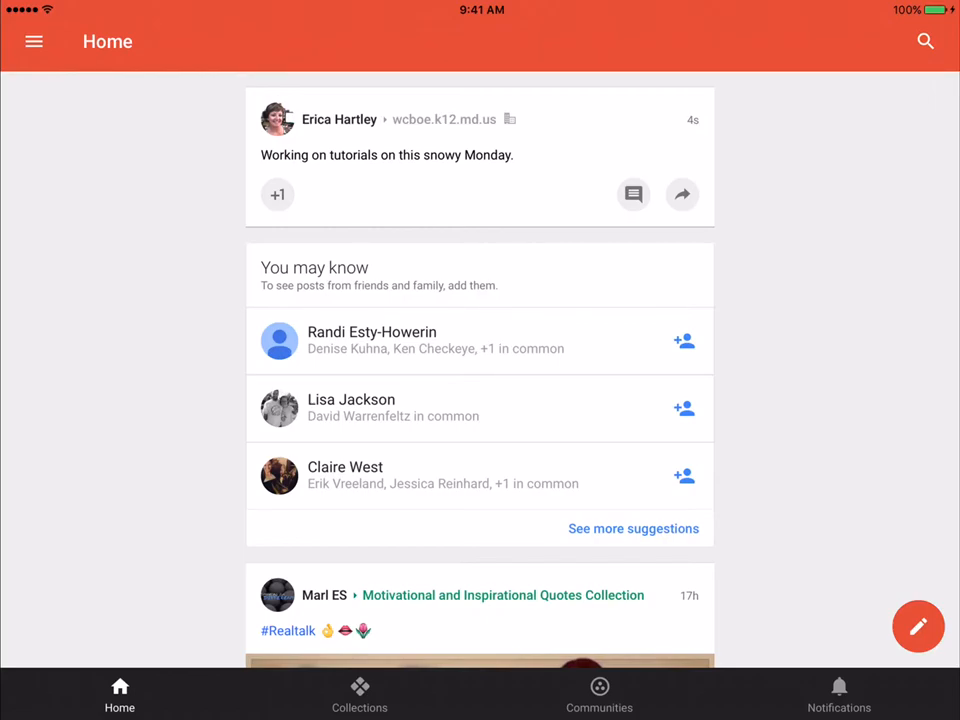
click(360, 696)
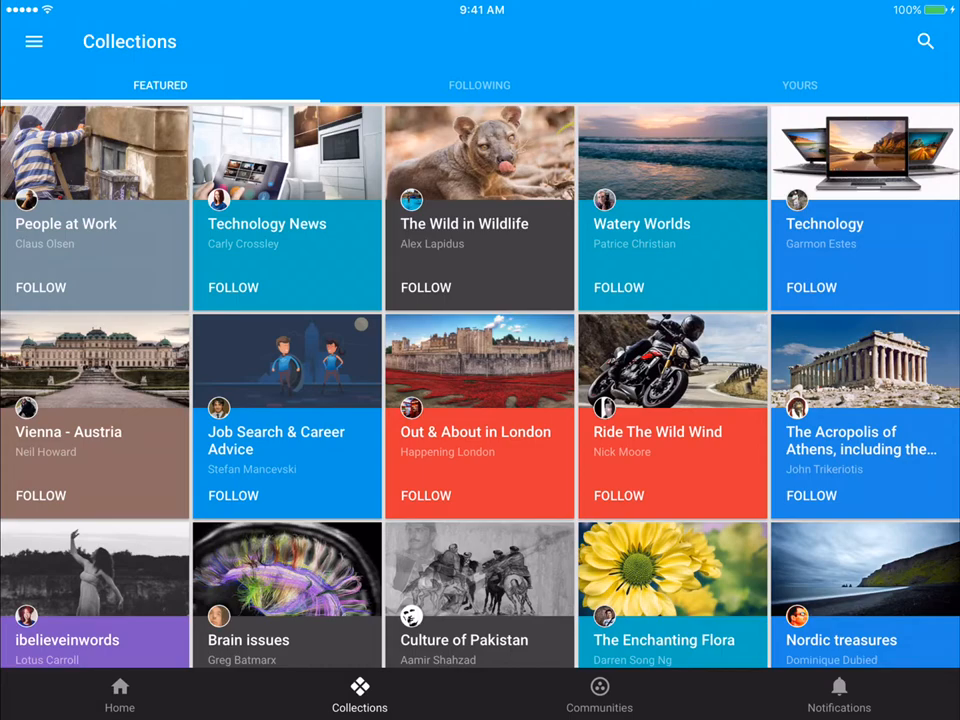
Step: Browse Featured, Following and Yours collections, then move to Communities
scroll(down, 3)
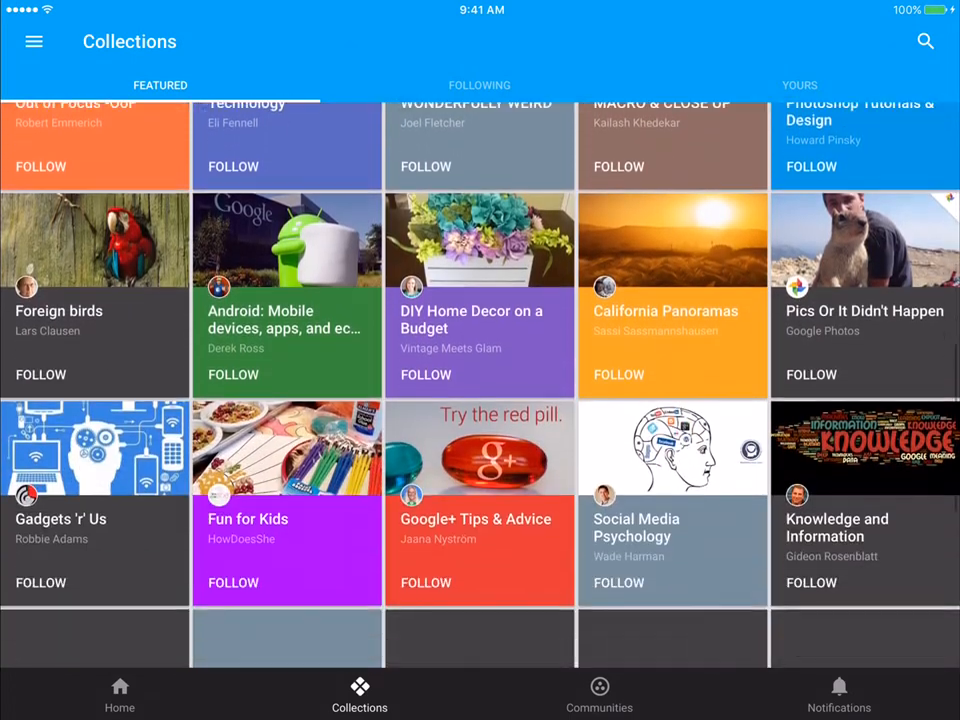
scroll(down, 3)
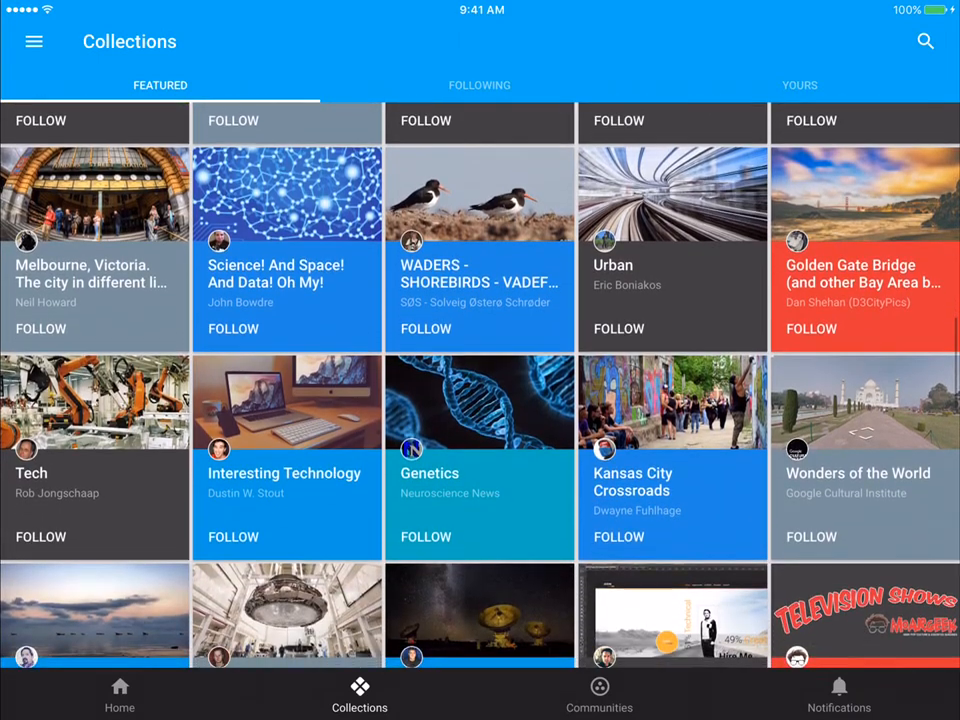
click(480, 84)
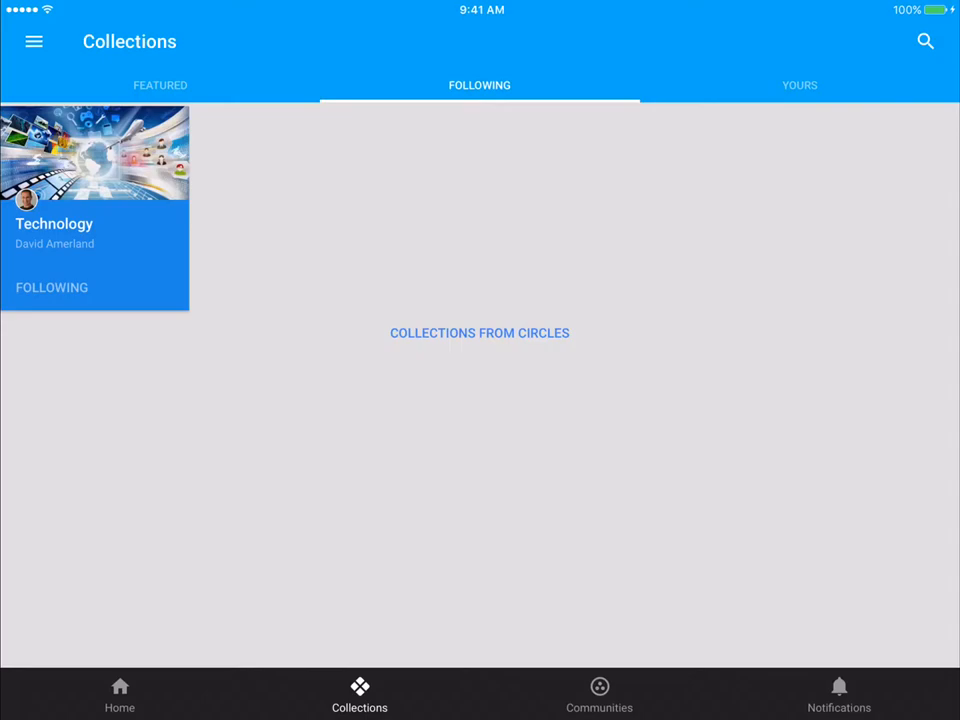
click(800, 84)
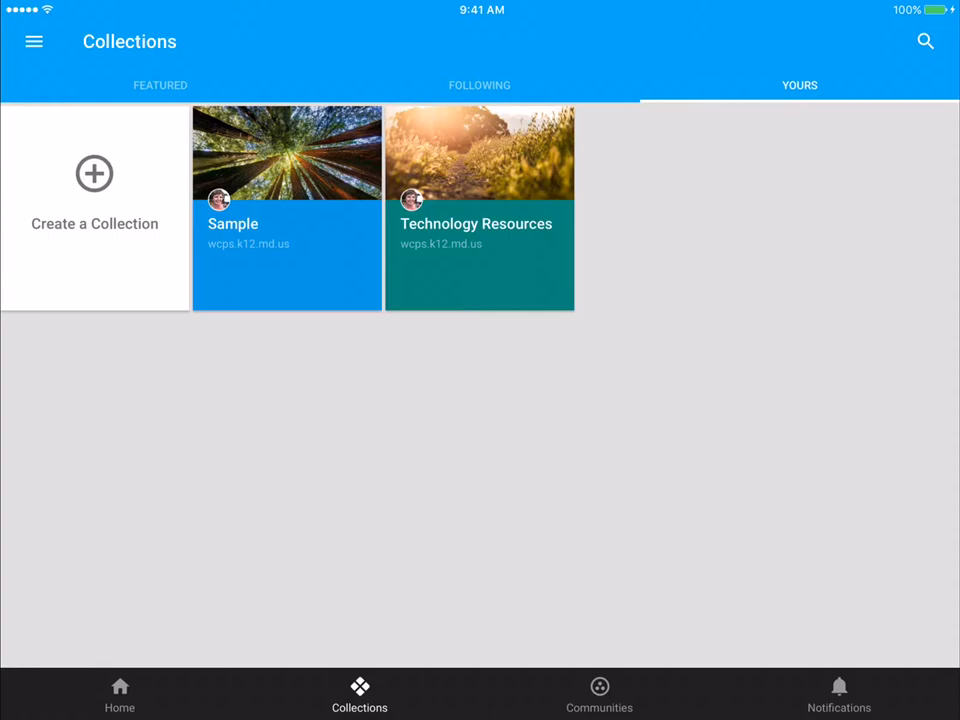
click(600, 696)
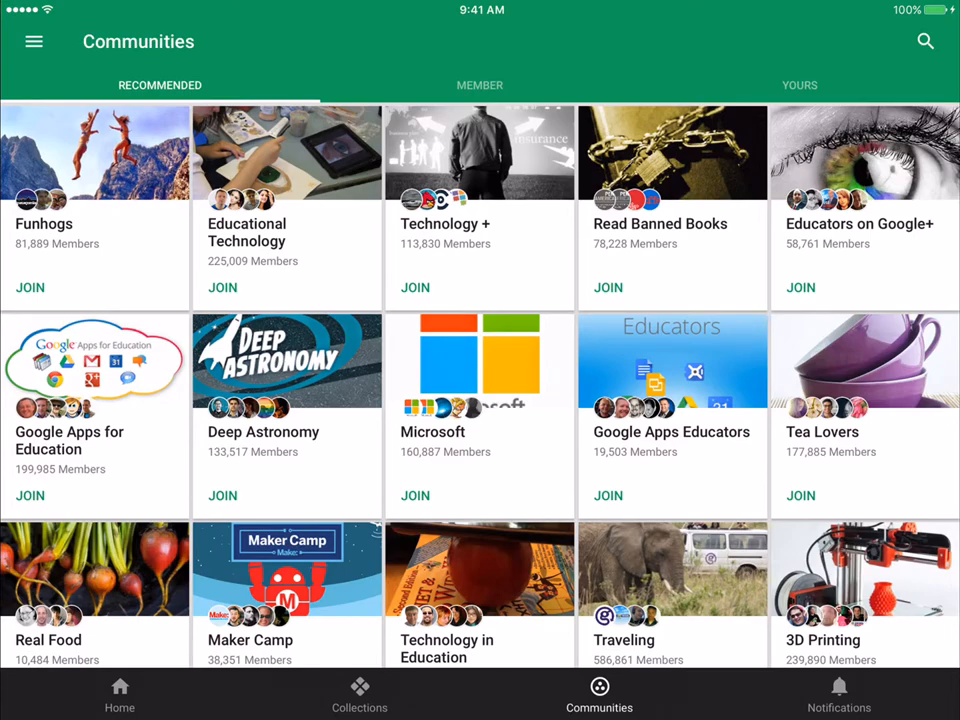
Step: View Member and Yours communities, check Notifications, return Home and bring up the account menu
click(480, 84)
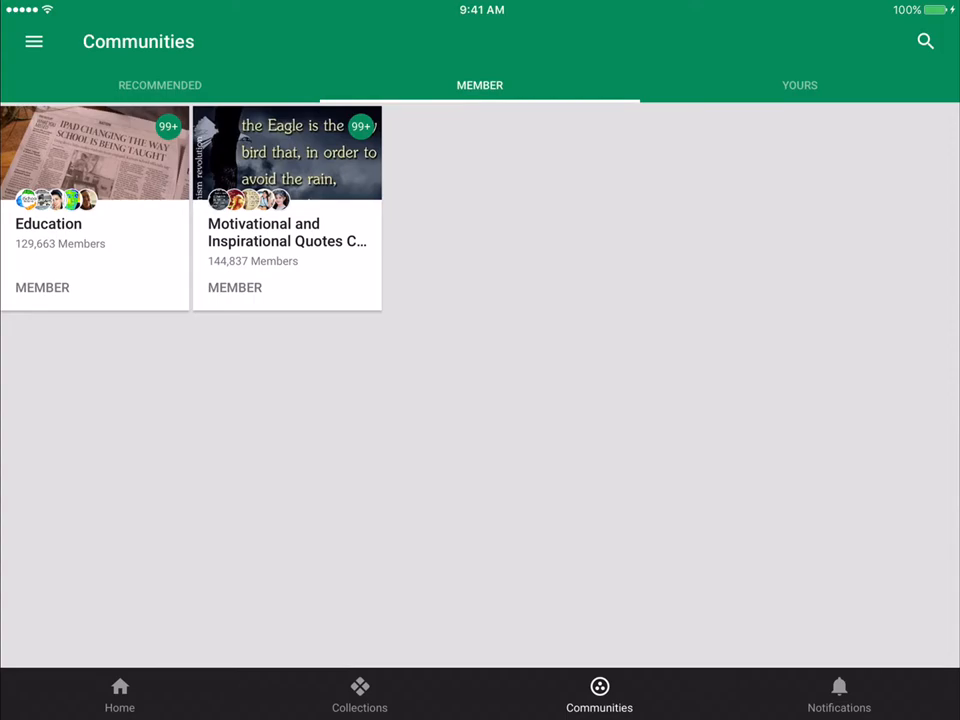
click(800, 84)
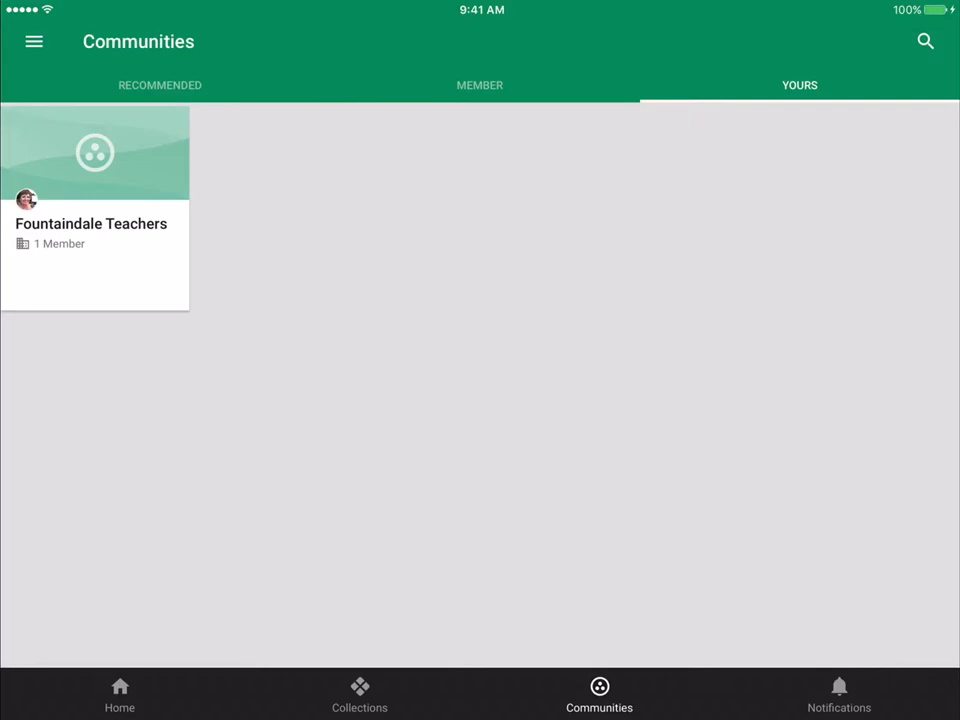
click(840, 694)
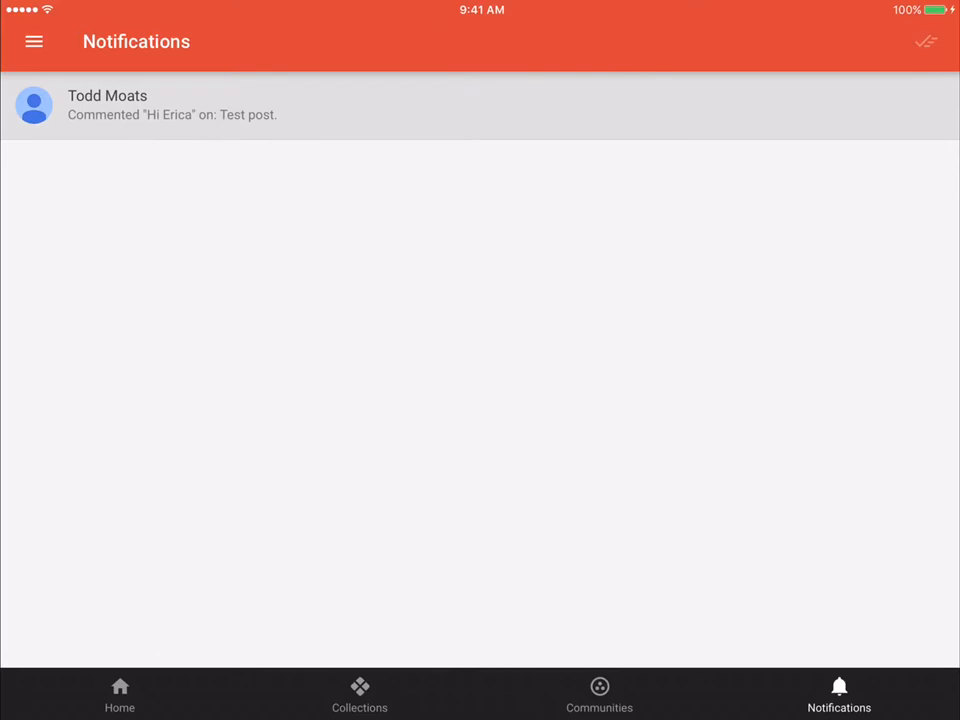
click(120, 694)
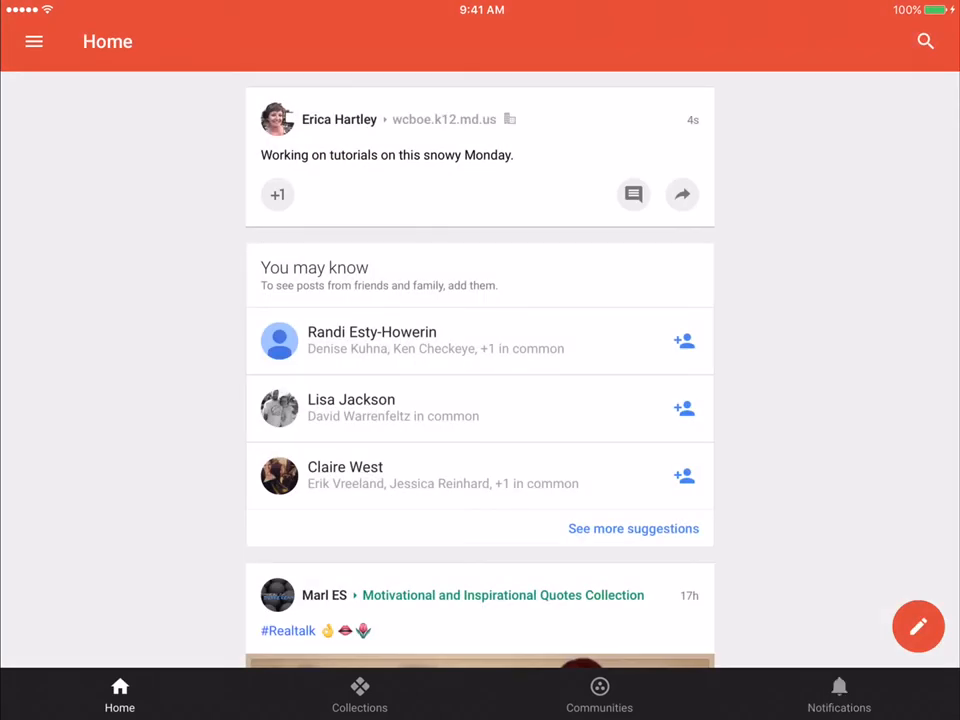
click(34, 40)
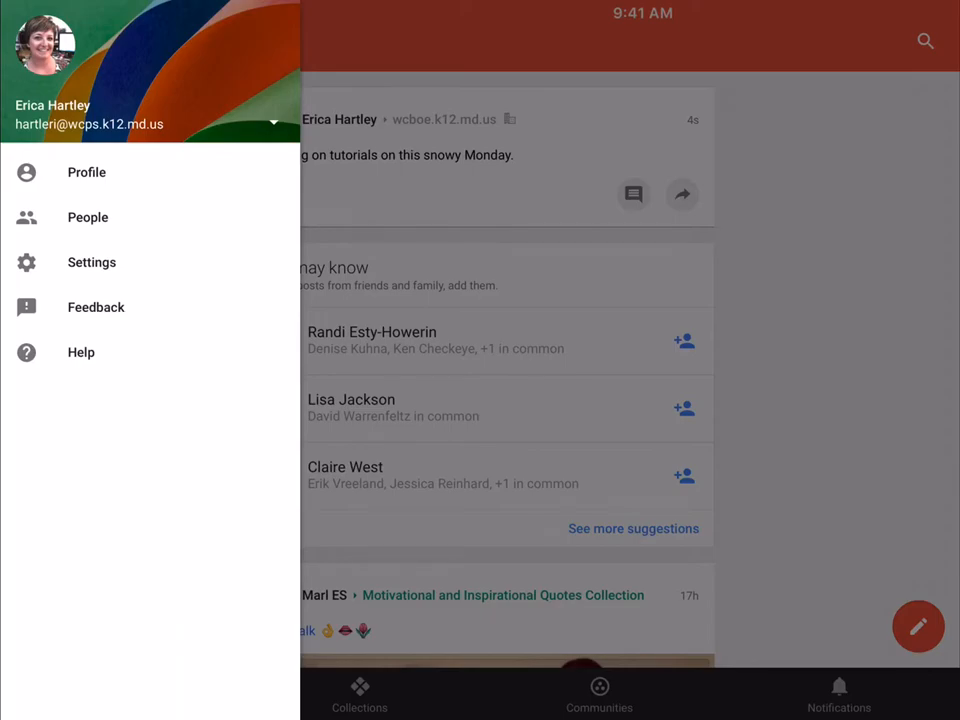
Step: View your Profile and scroll through its aboutme.google.com organization details
click(86, 172)
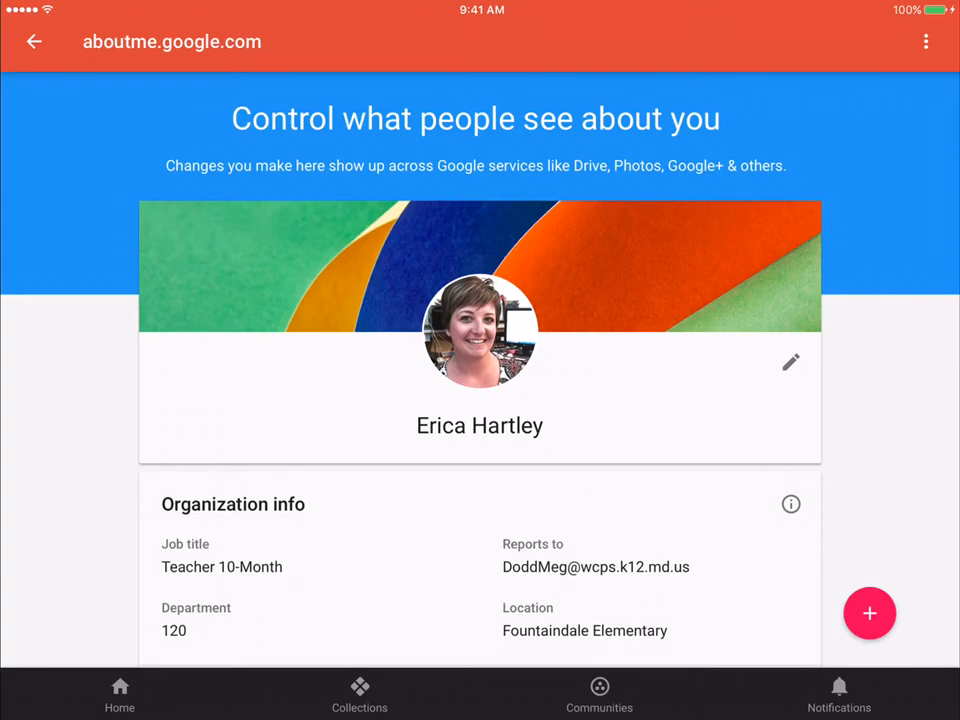
scroll(down, 3)
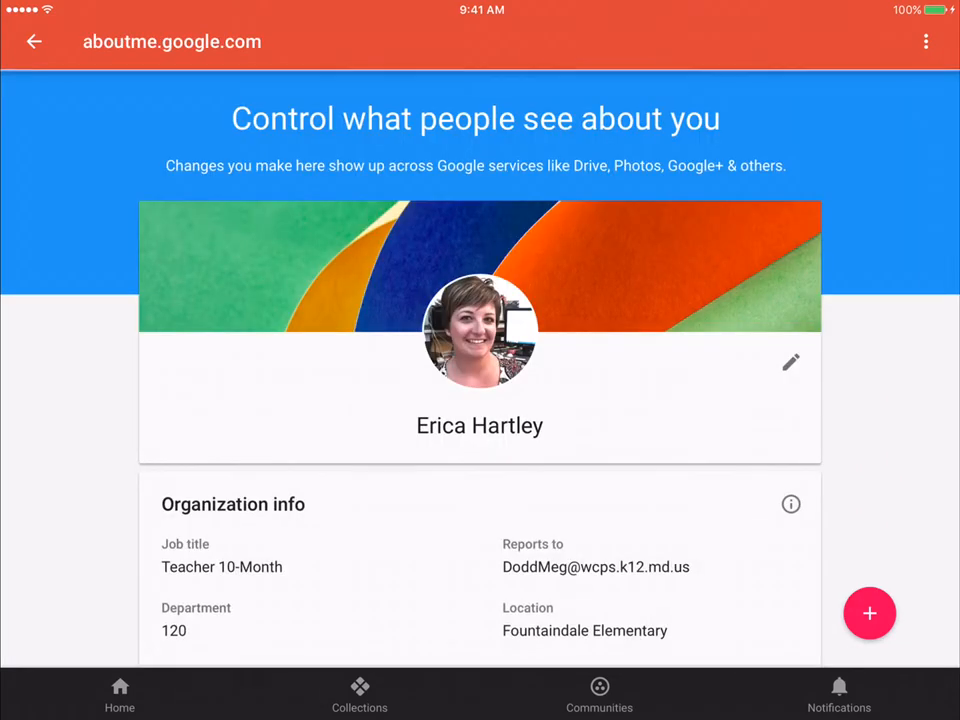
scroll(down, 3)
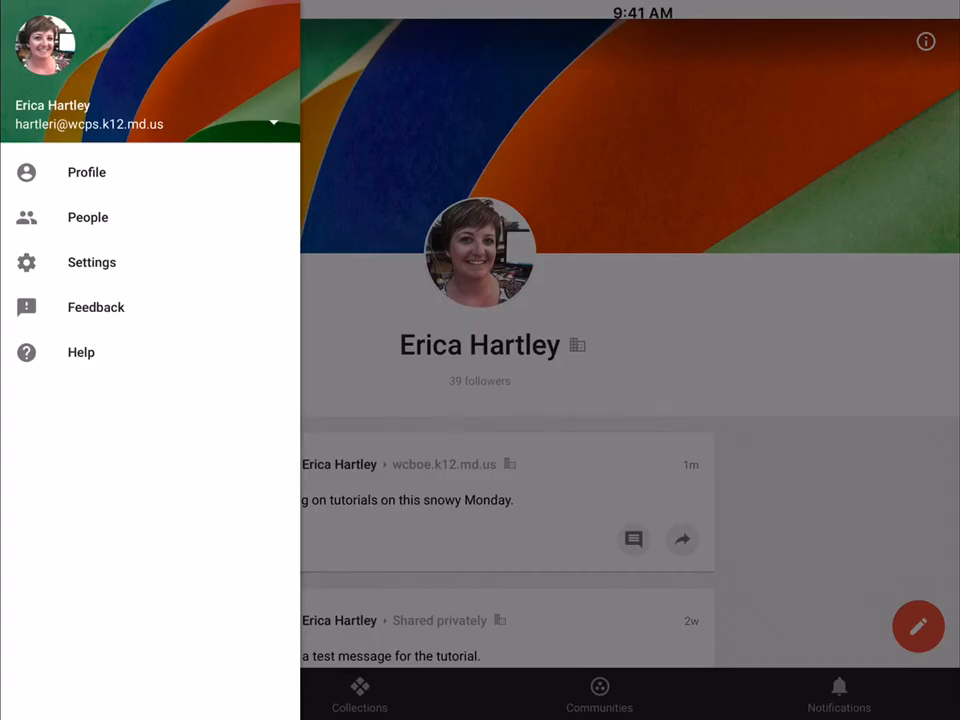
Step: View the People circles list (Acquaintances, Following, Fountaindale Staff) and reopen the account menu
click(88, 216)
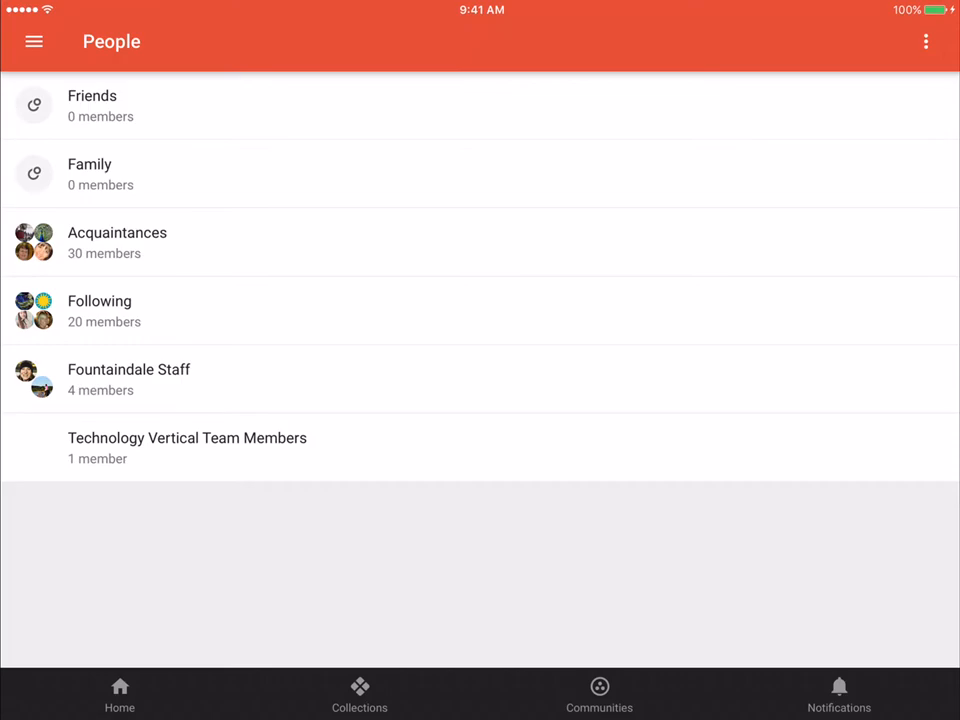
click(116, 242)
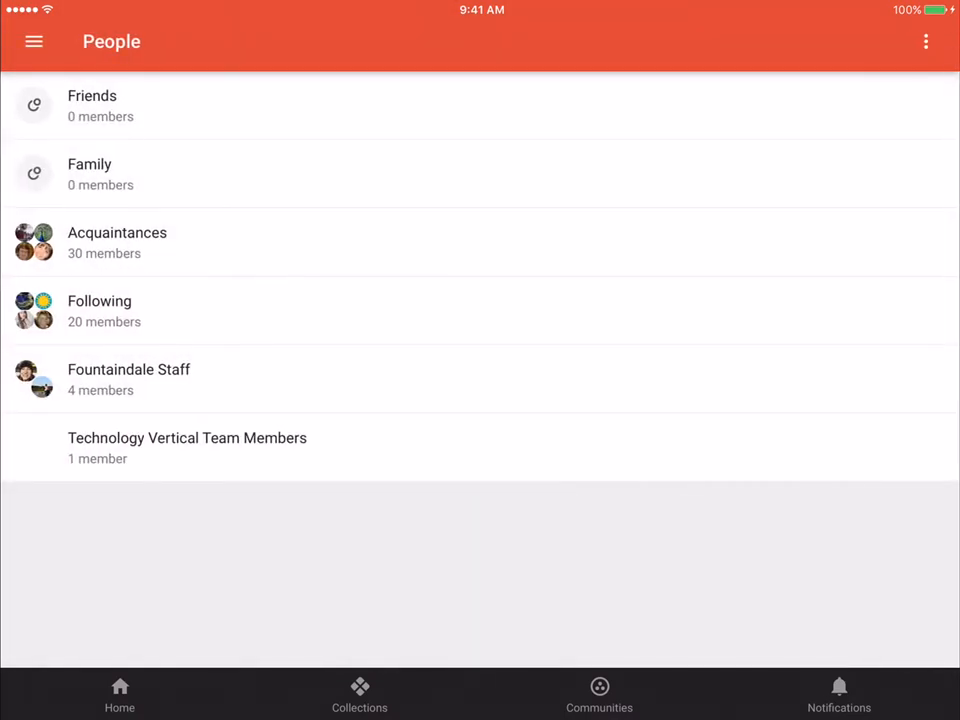
click(34, 40)
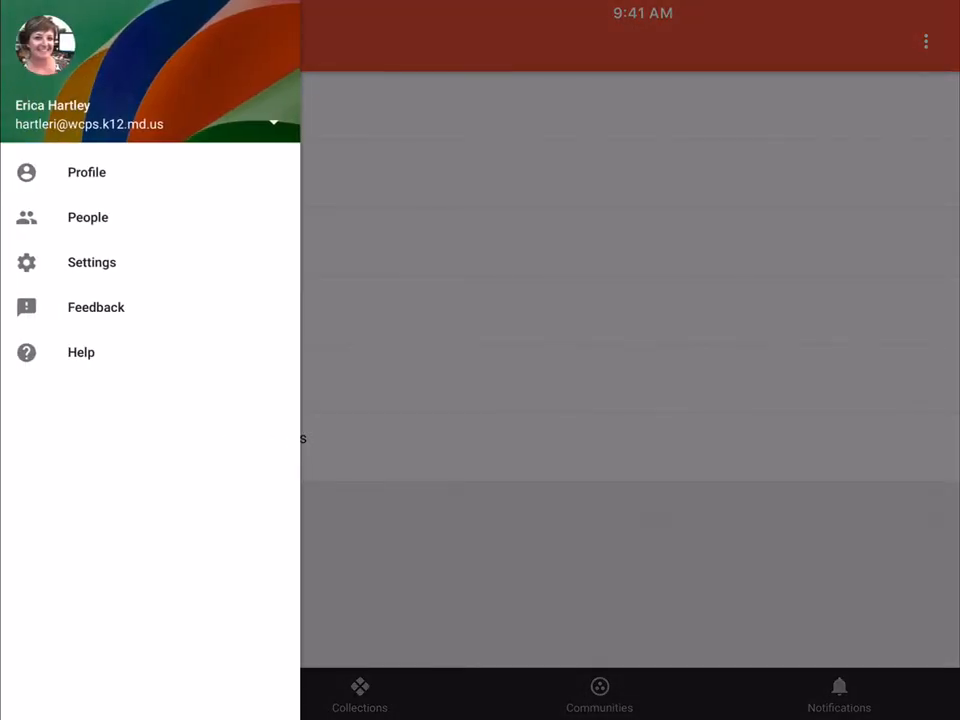
Step: In Settings, view Notifications and expand the Email options for Posts
click(92, 262)
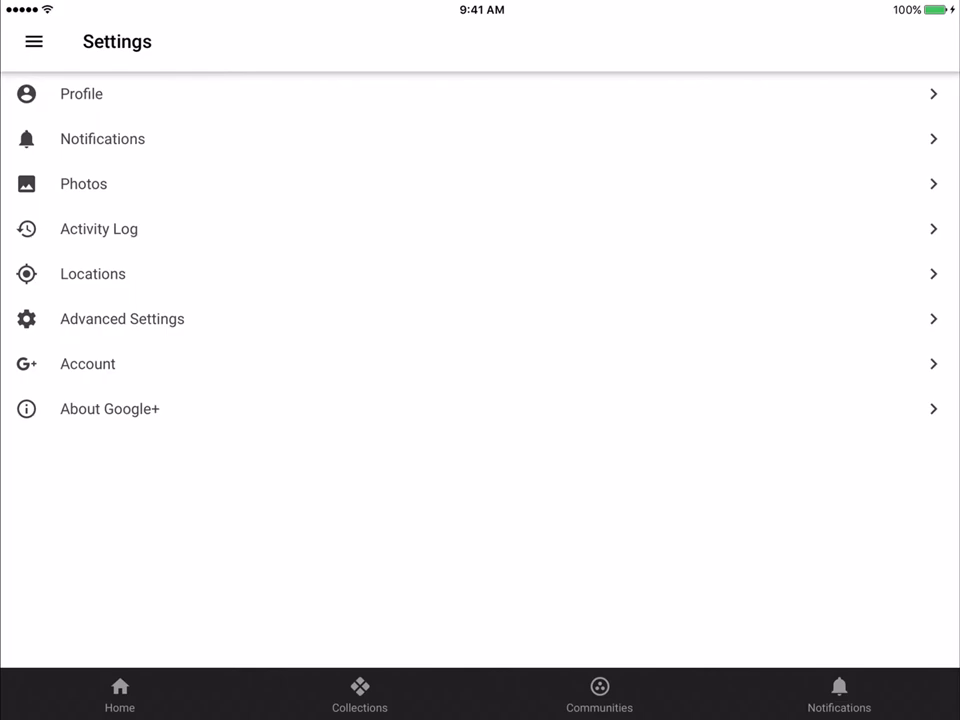
click(102, 138)
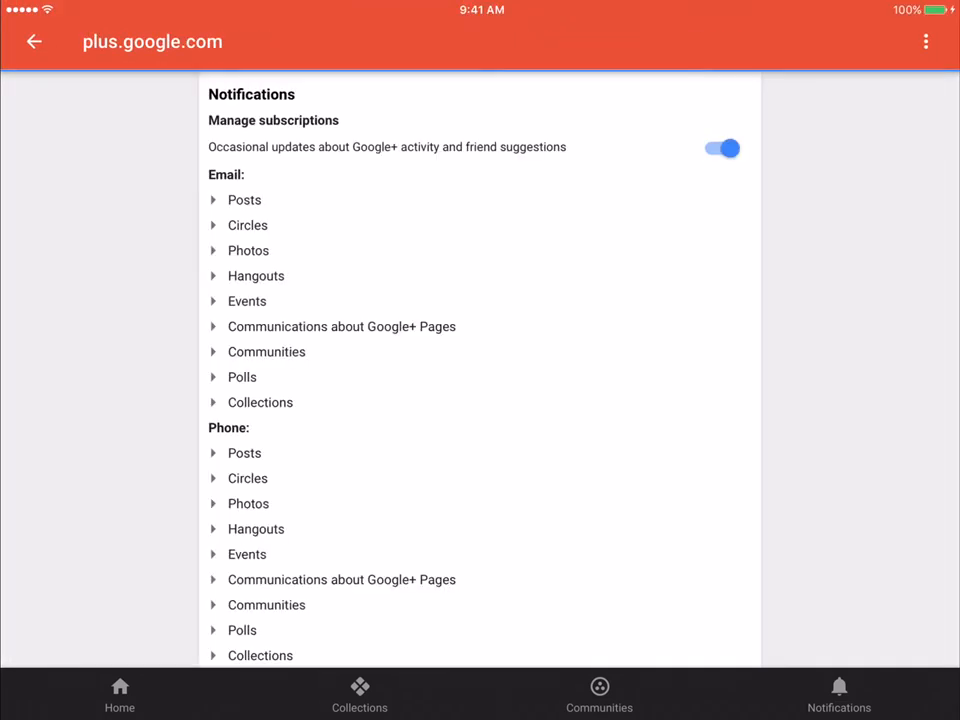
scroll(down, 3)
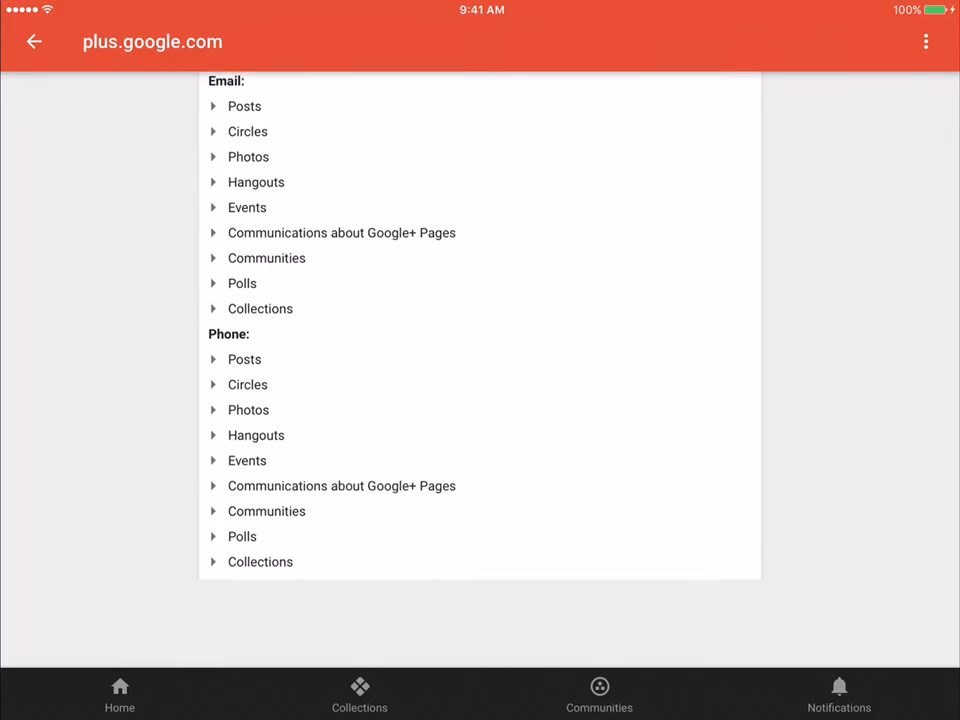
click(244, 106)
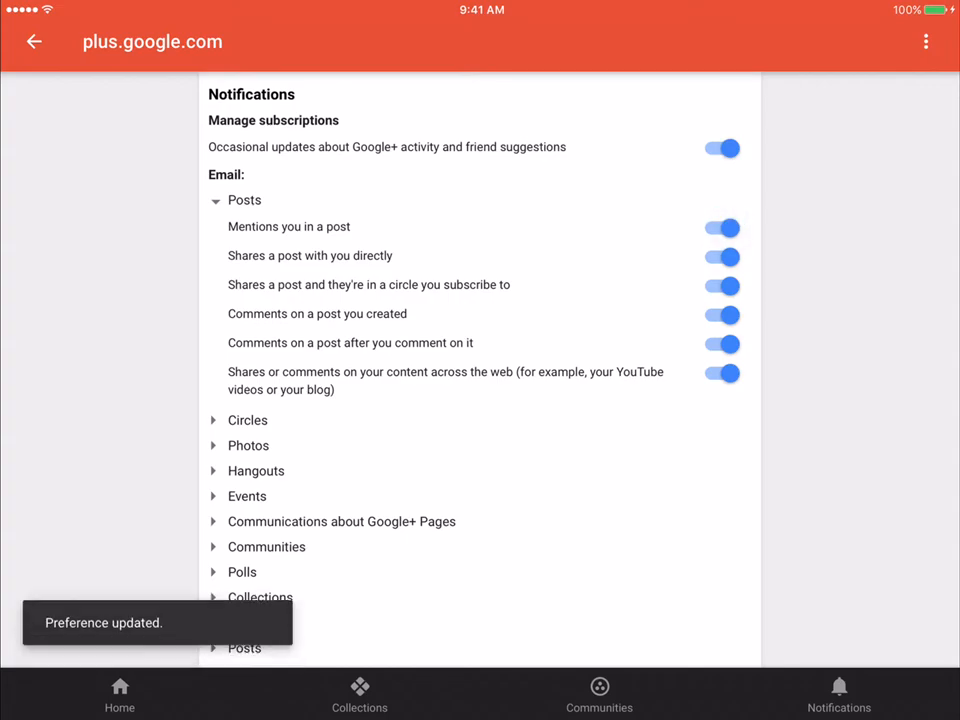
Step: Return to the Settings list, check another settings entry, then go back Home
click(36, 40)
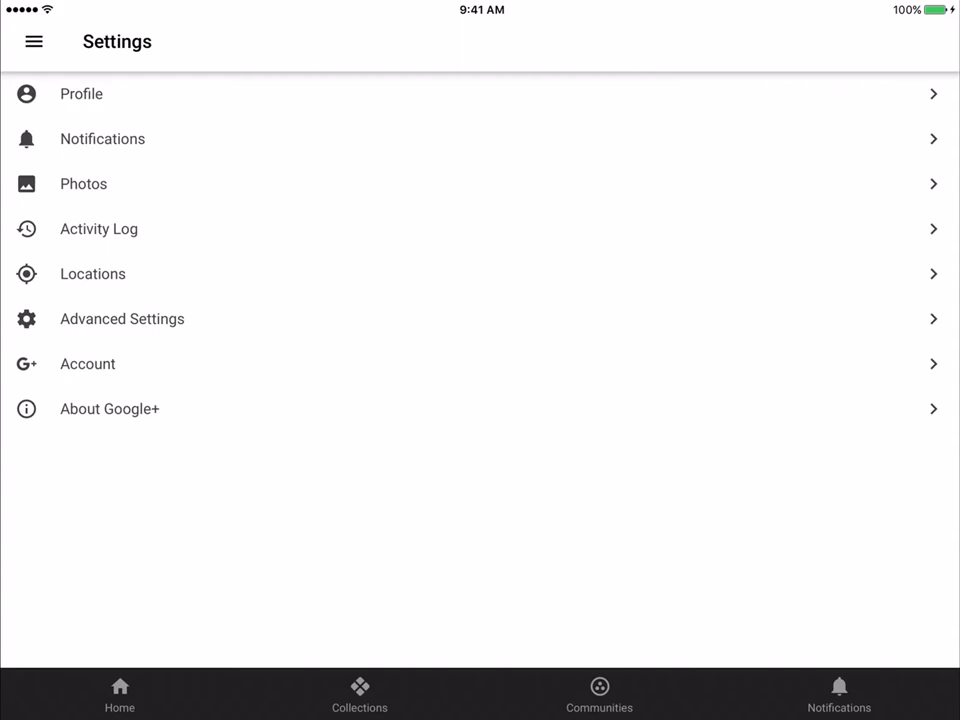
click(108, 408)
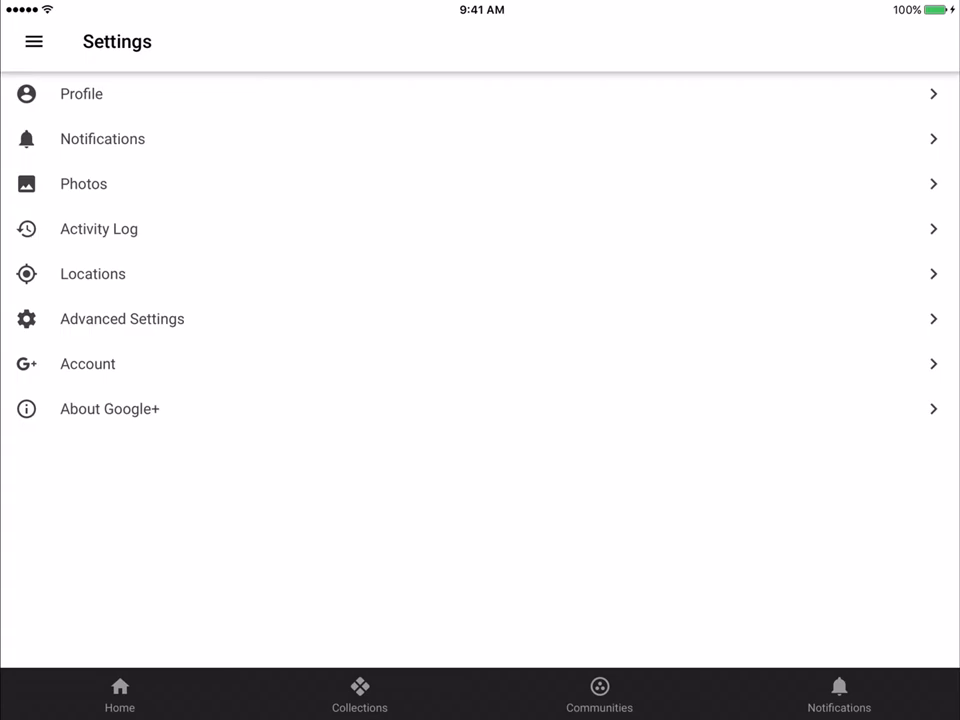
click(120, 694)
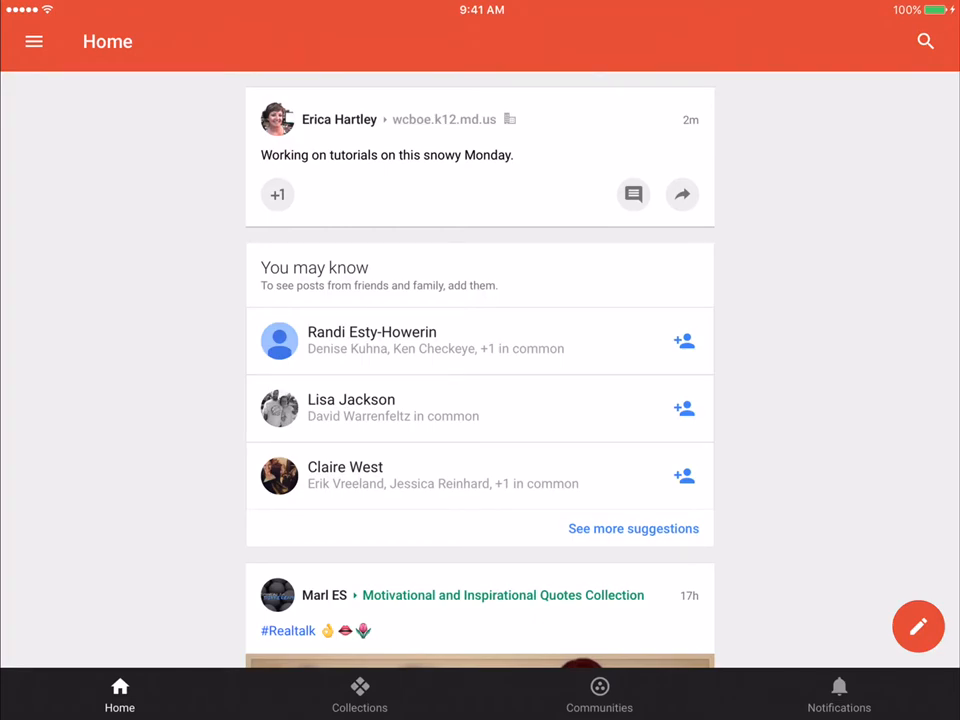
Step: On the Home feed, bring up the side drawer with Profile, People, Settings, Feedback and Help
click(924, 40)
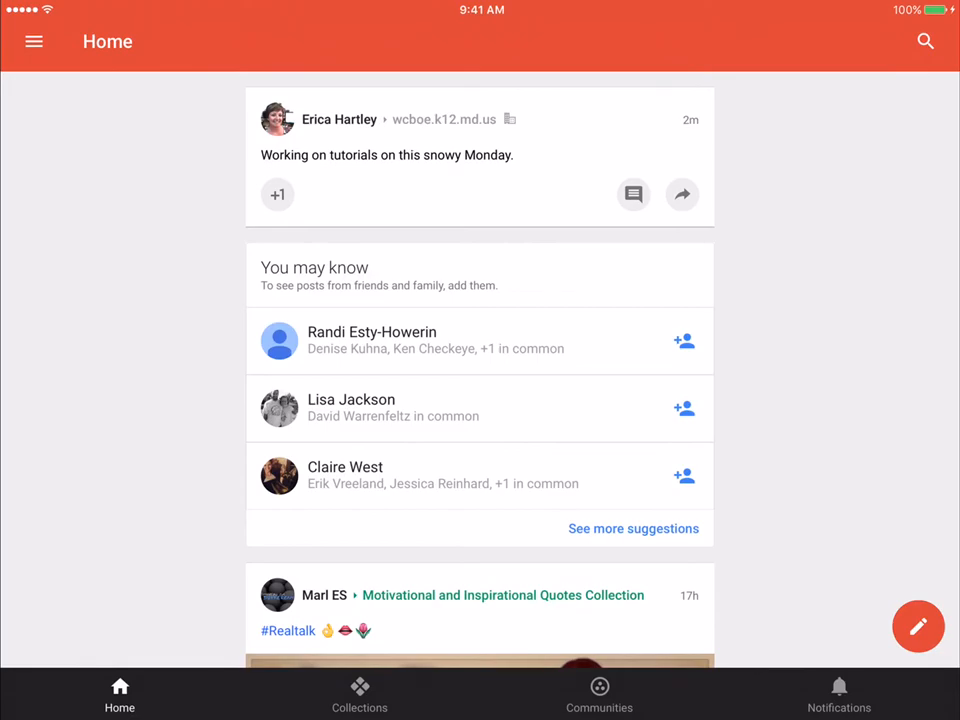
click(34, 40)
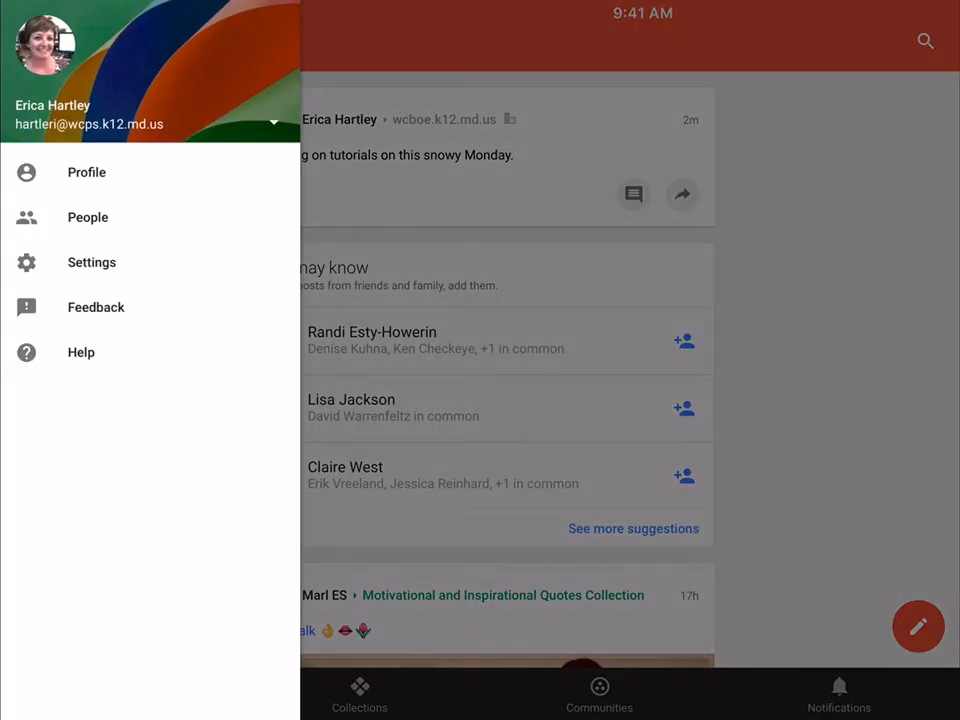